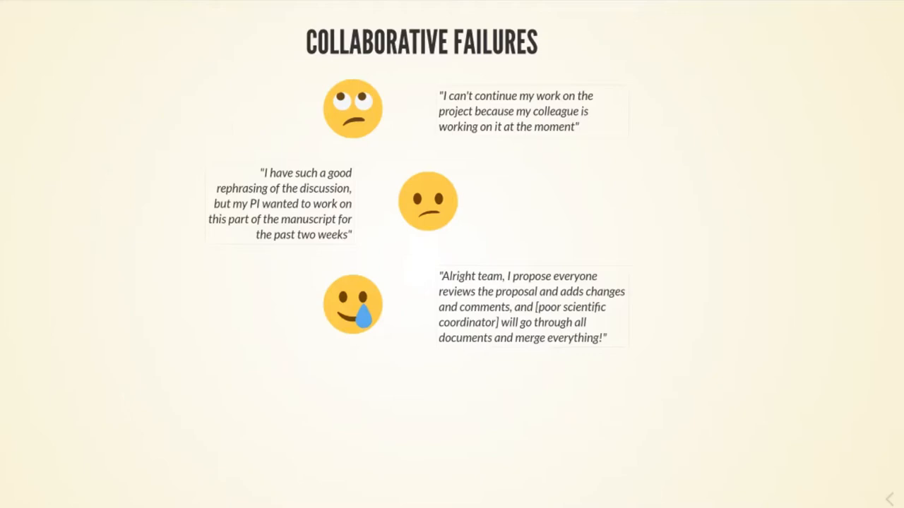
{"action": "mouse_move", "coordinate": [40, 213]}
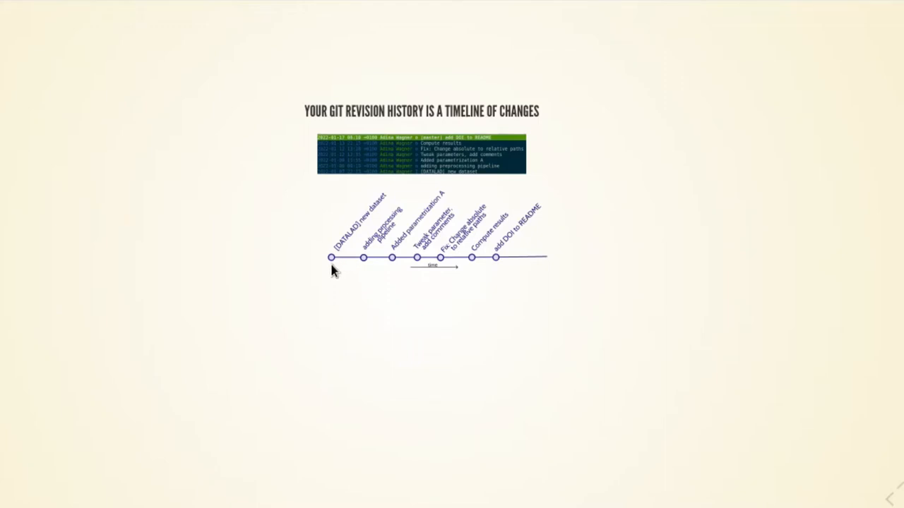
{"action": "mouse_move", "coordinate": [361, 313]}
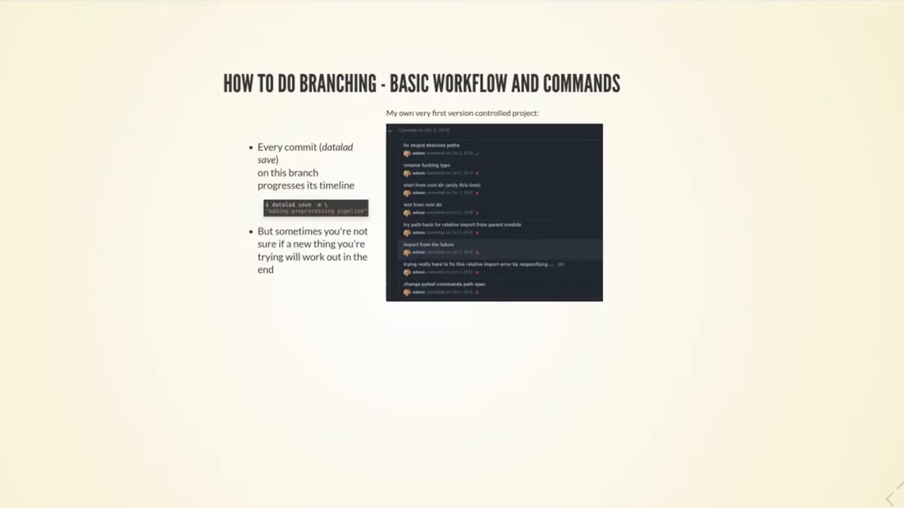
Advance to the slide where the preproc branch splits off with 'Added parametrization A'
{"action": "key", "text": "Right"}
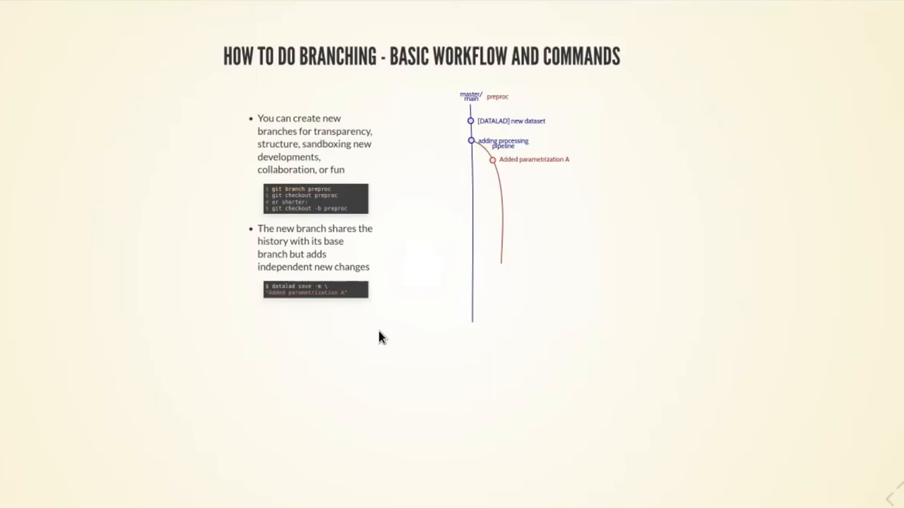
Advance to the slide adding 'Tweak parameter, add comments' and 'Compute results' commits to preproc
{"action": "key", "text": "Right"}
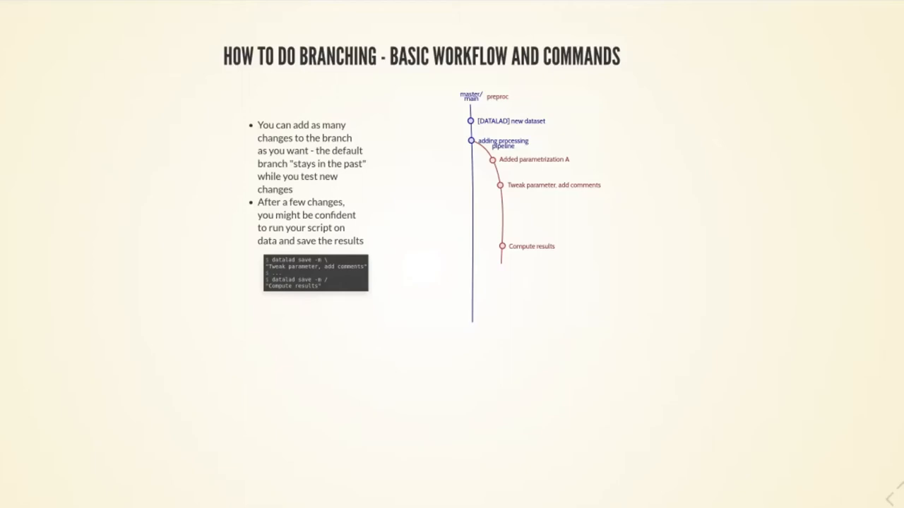
{"action": "mouse_move", "coordinate": [325, 330]}
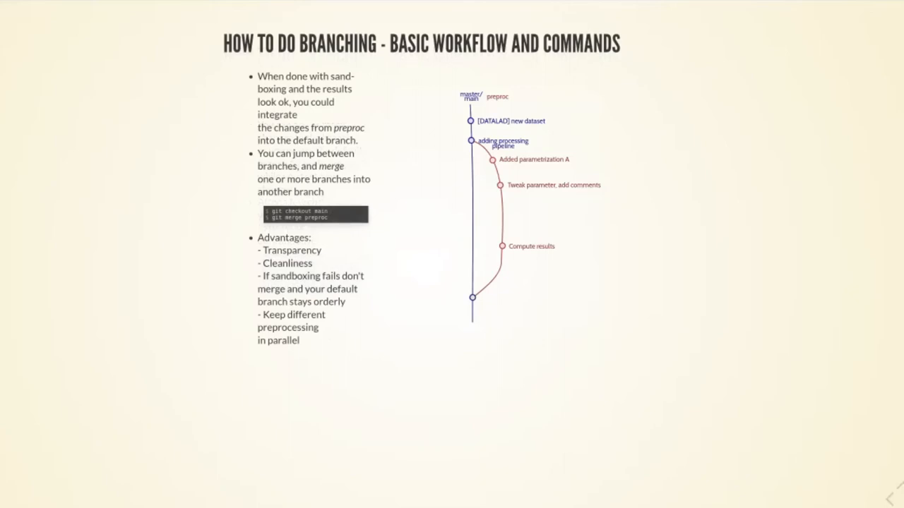
{"action": "mouse_move", "coordinate": [387, 280]}
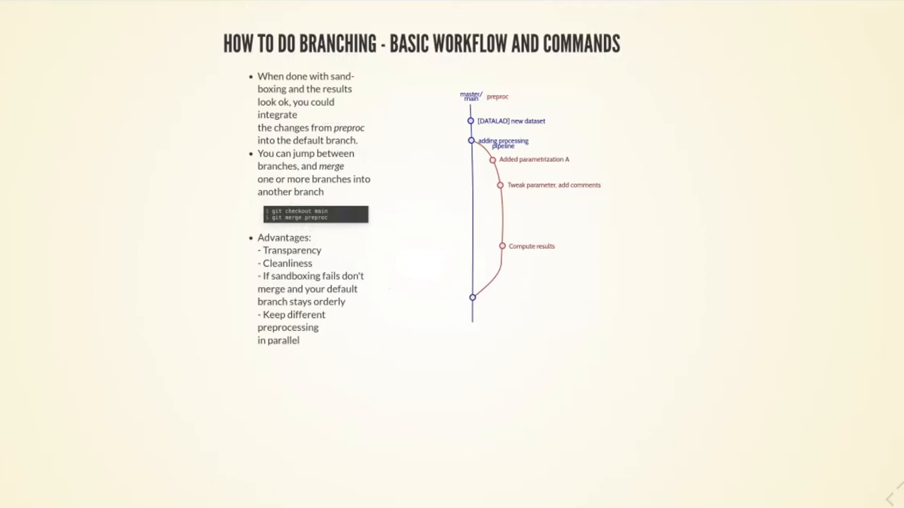
{"action": "mouse_move", "coordinate": [414, 398]}
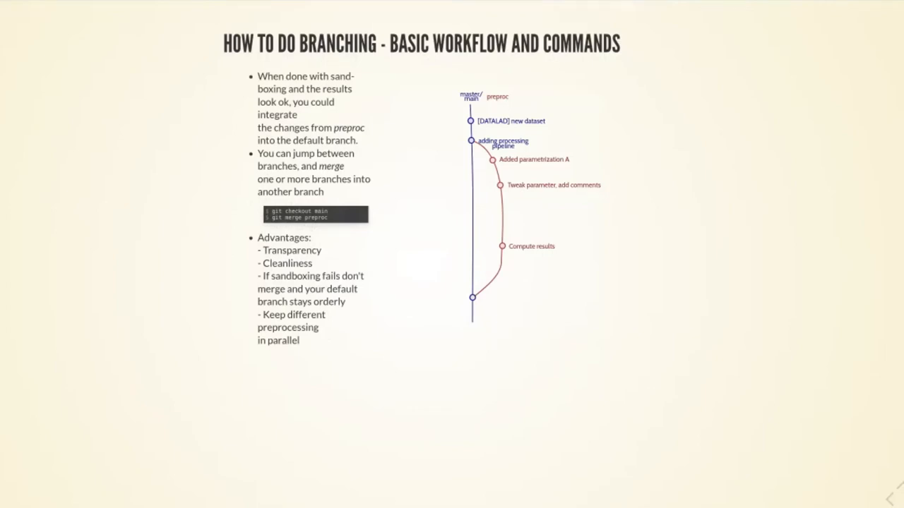
{"action": "mouse_move", "coordinate": [392, 282]}
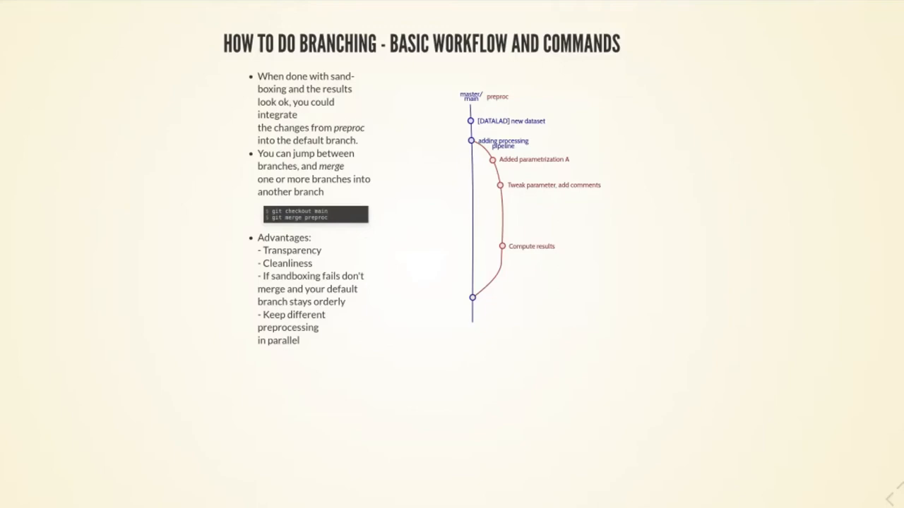
{"action": "mouse_move", "coordinate": [384, 254]}
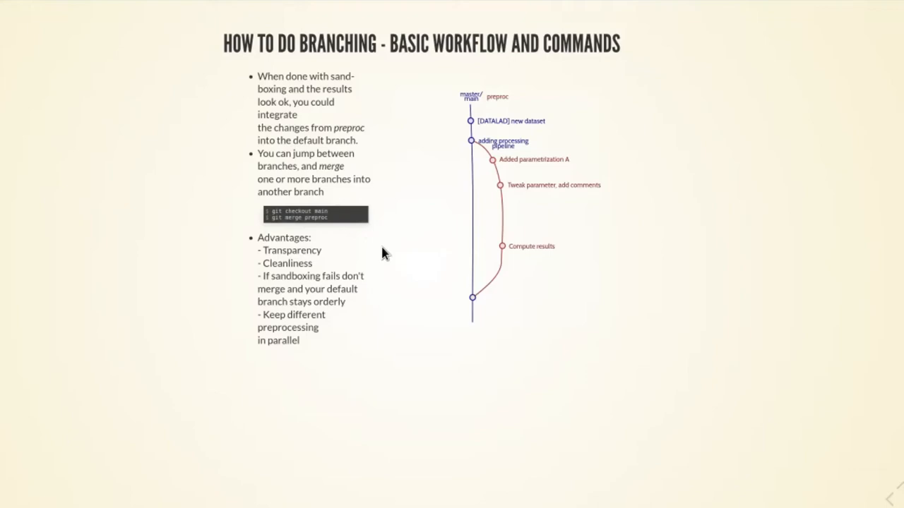
{"action": "mouse_move", "coordinate": [284, 266]}
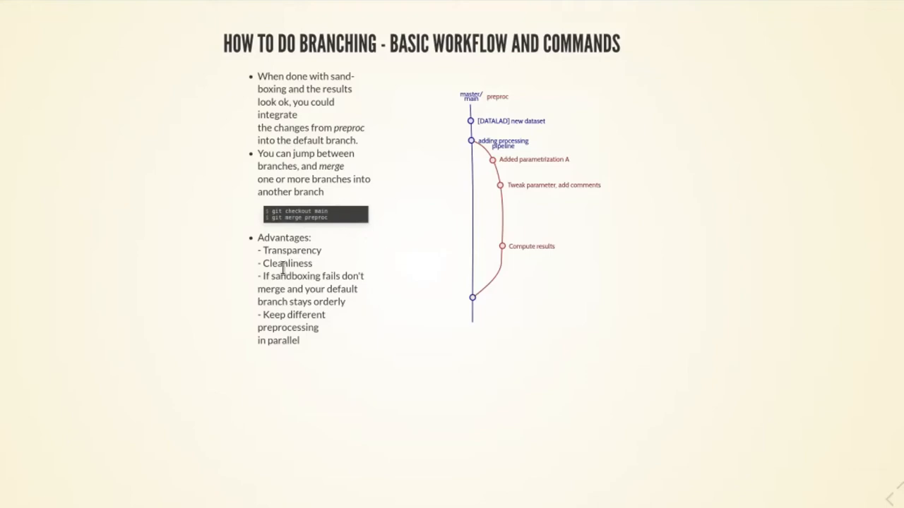
{"action": "mouse_move", "coordinate": [300, 408]}
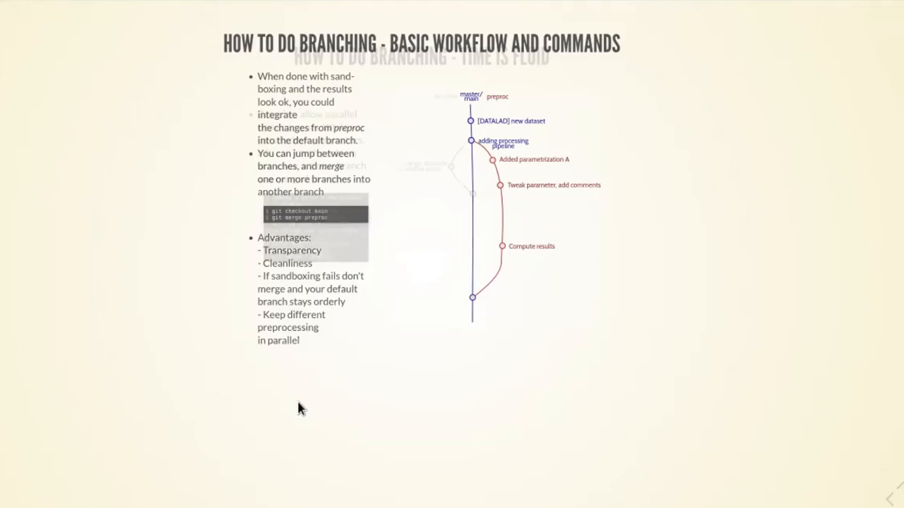
Advance through merging preproc into main to the 'Summary - Solitary Branching' slide
{"action": "key", "text": "Right"}
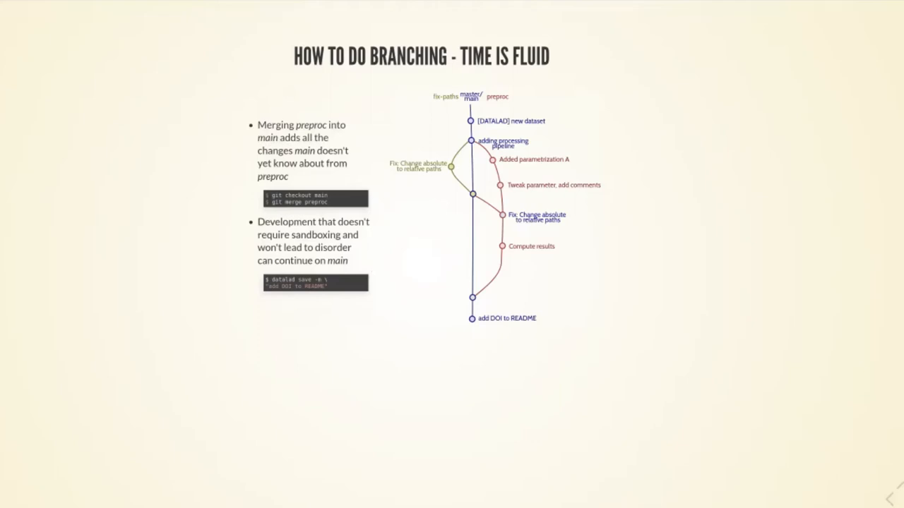
{"action": "key", "text": "Right"}
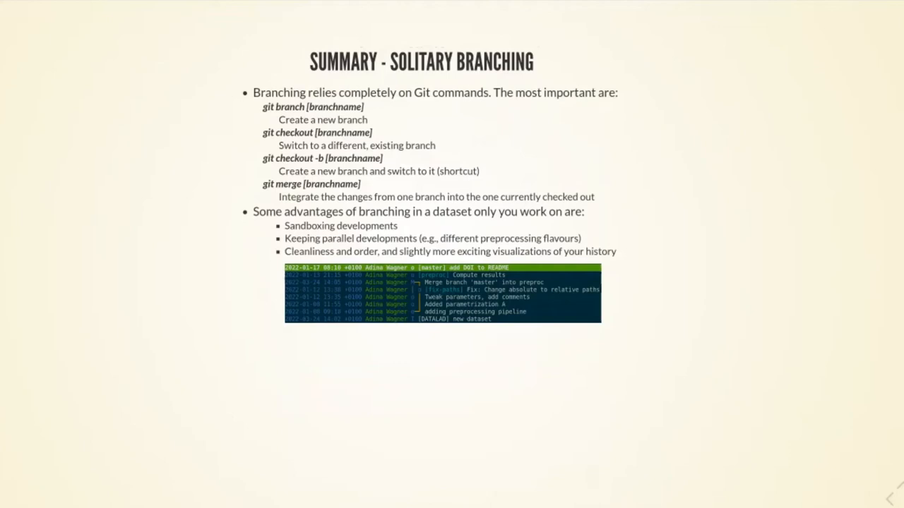
{"action": "mouse_move", "coordinate": [419, 298]}
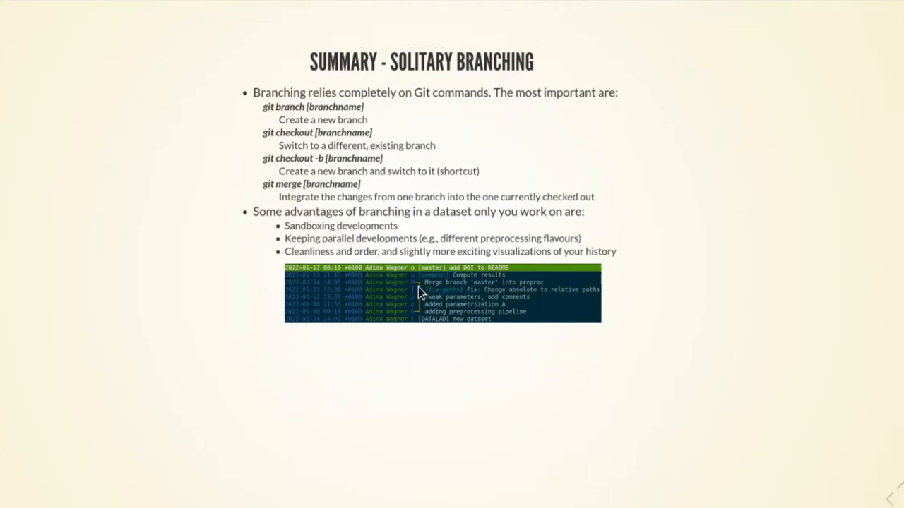
{"action": "mouse_move", "coordinate": [420, 299]}
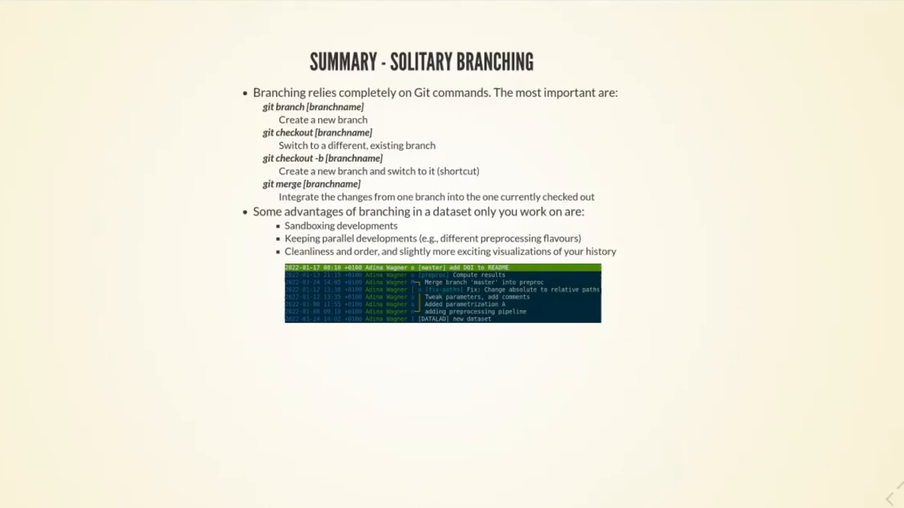
Advance to the 'across time and space' slide showing a collaborator cloning the central dataset
{"action": "key", "text": "Right"}
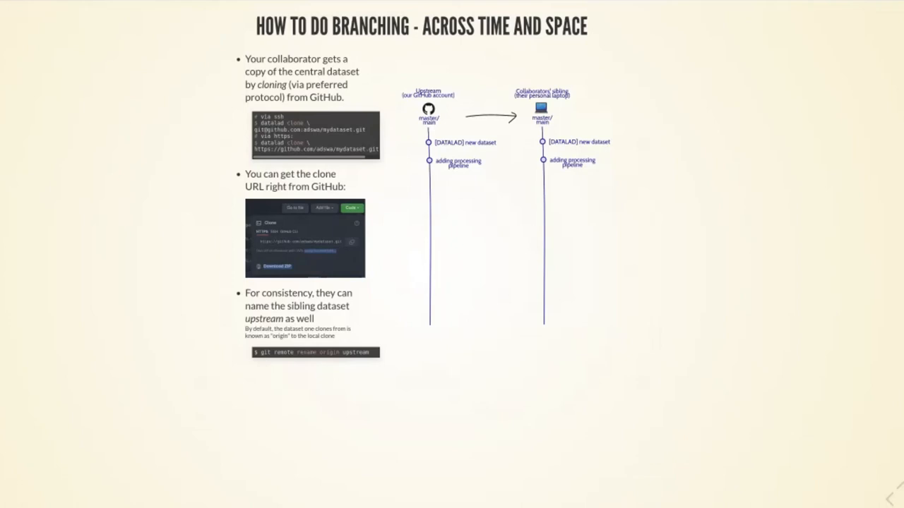
Advance to the 'integrating other's changes' slide on GitHub pull requests merging fix-paths
{"action": "key", "text": "Right"}
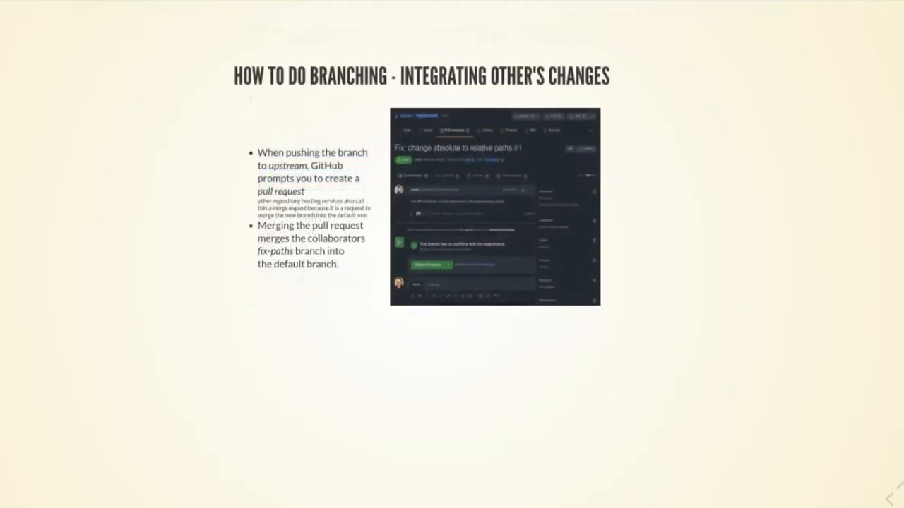